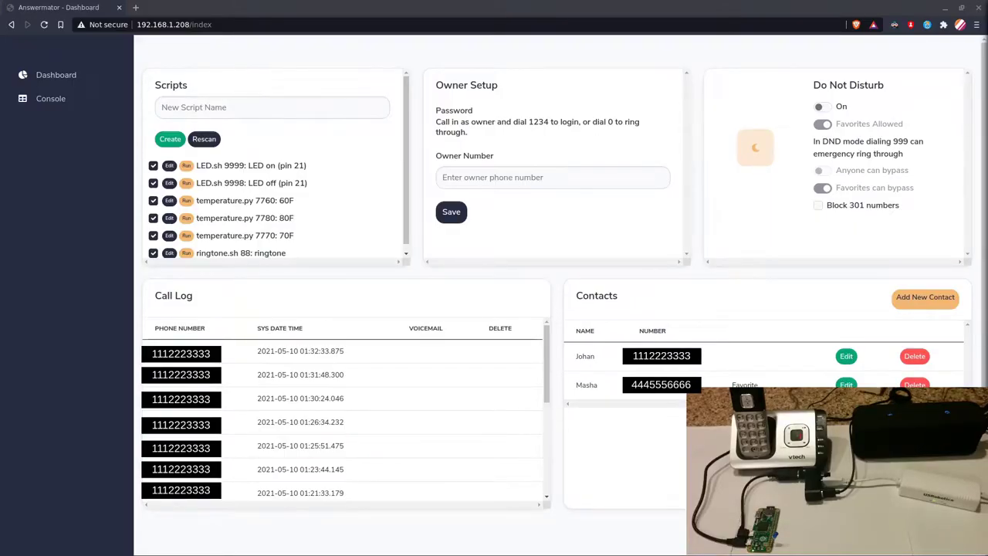
{"action": "left_click", "coordinate": [822, 106]}
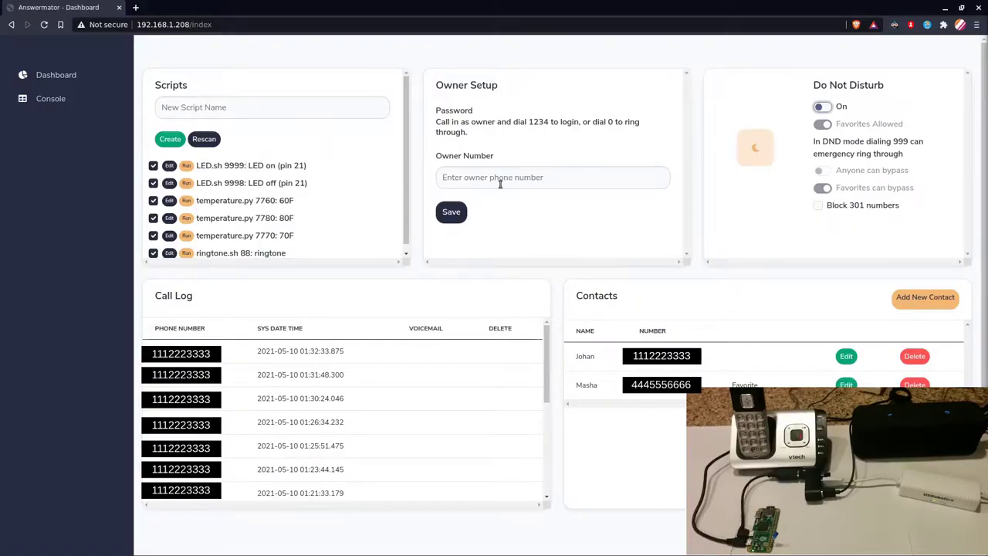
{"action": "type", "text": "1112"}
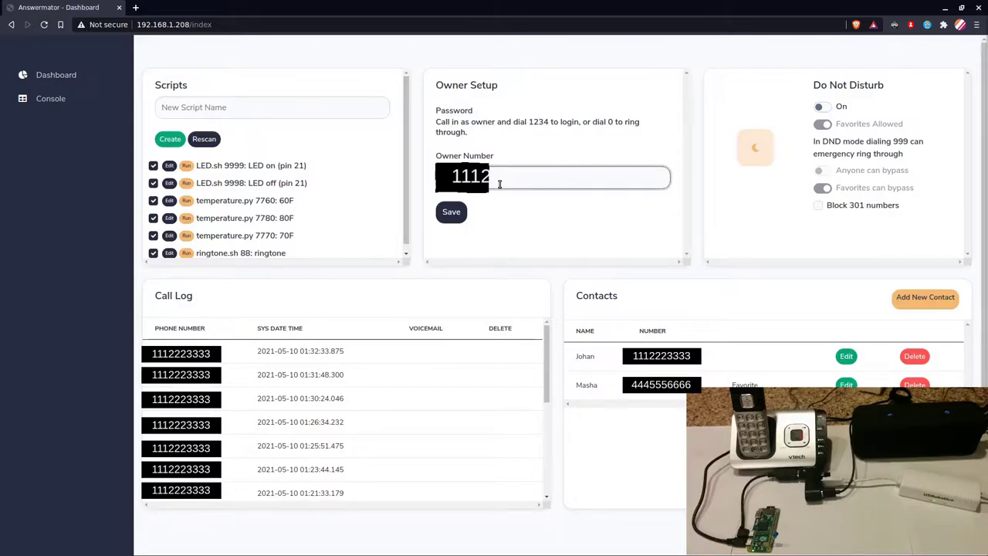
{"action": "type", "text": "223333"}
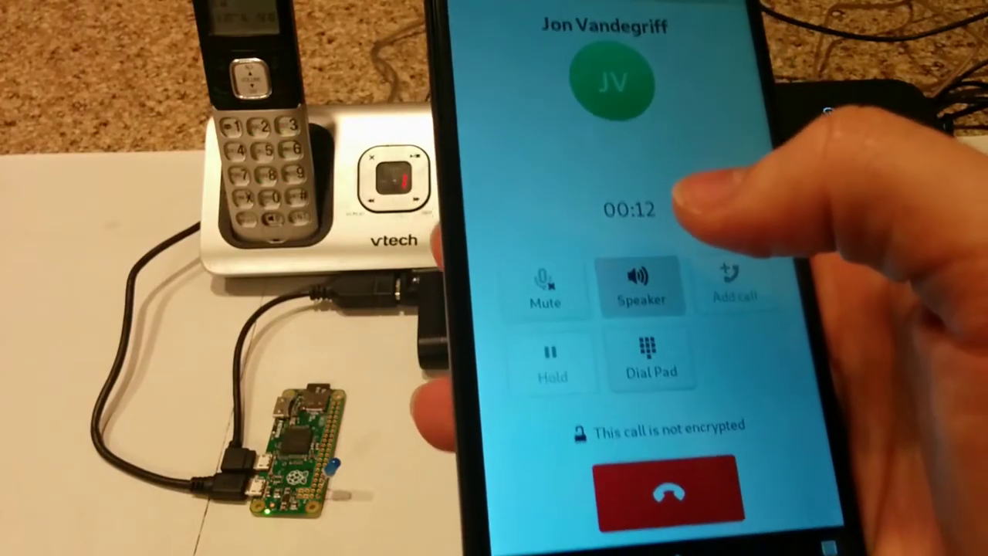
{"action": "left_click", "coordinate": [651, 359]}
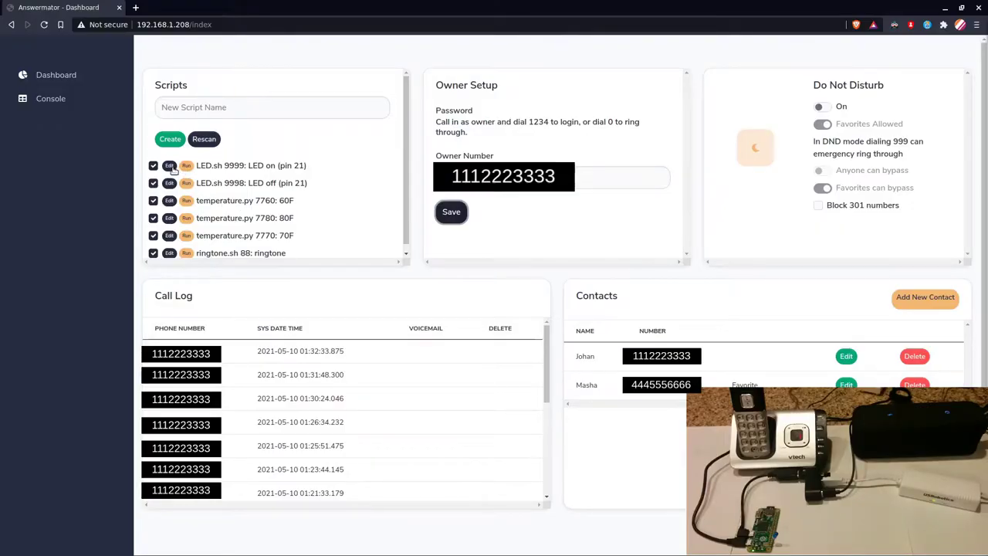
Create a new script named music.sh and bring up its template in the editor.
{"action": "left_click", "coordinate": [186, 183]}
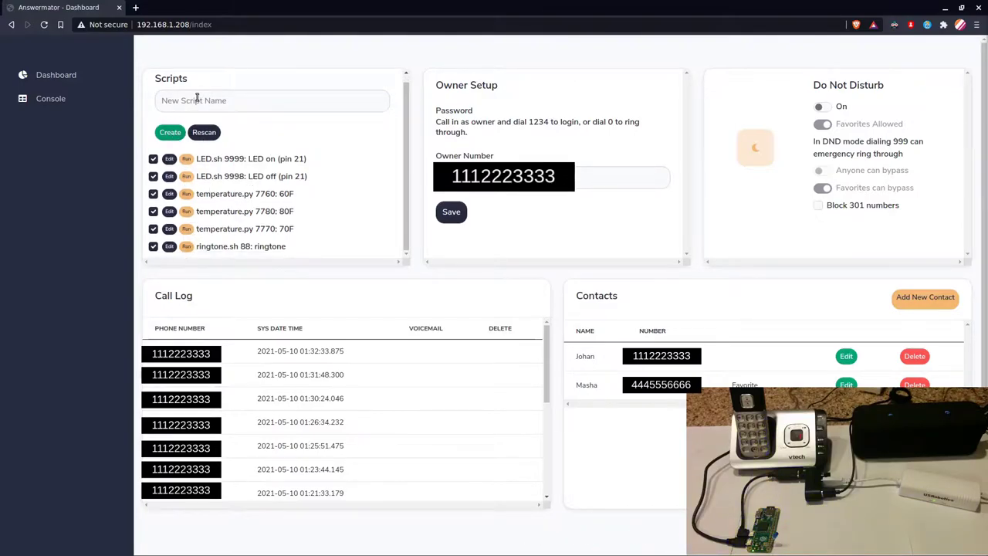
{"action": "left_click", "coordinate": [169, 132]}
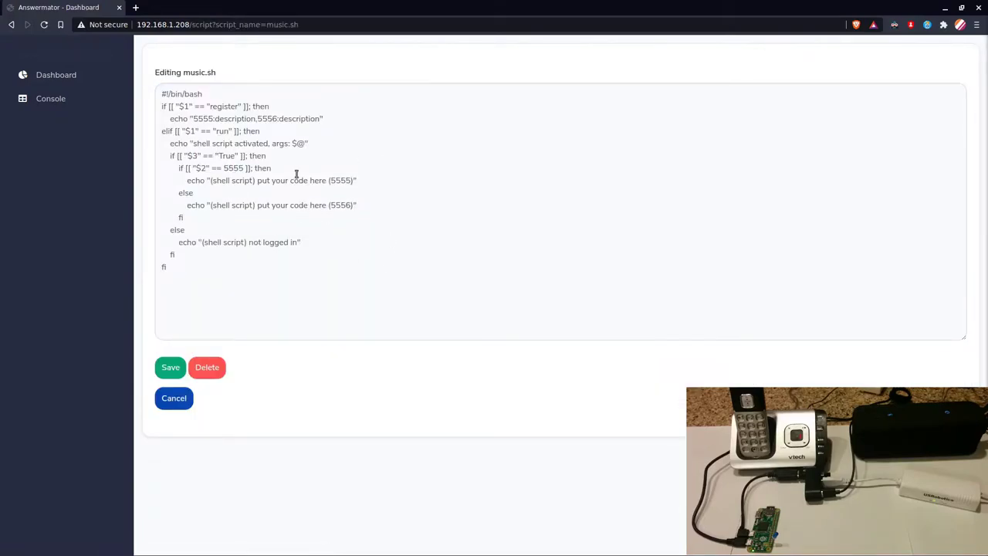
Add a blank line to music.sh and save it so it lists as music.sh 5555.
{"action": "key", "text": "Enter"}
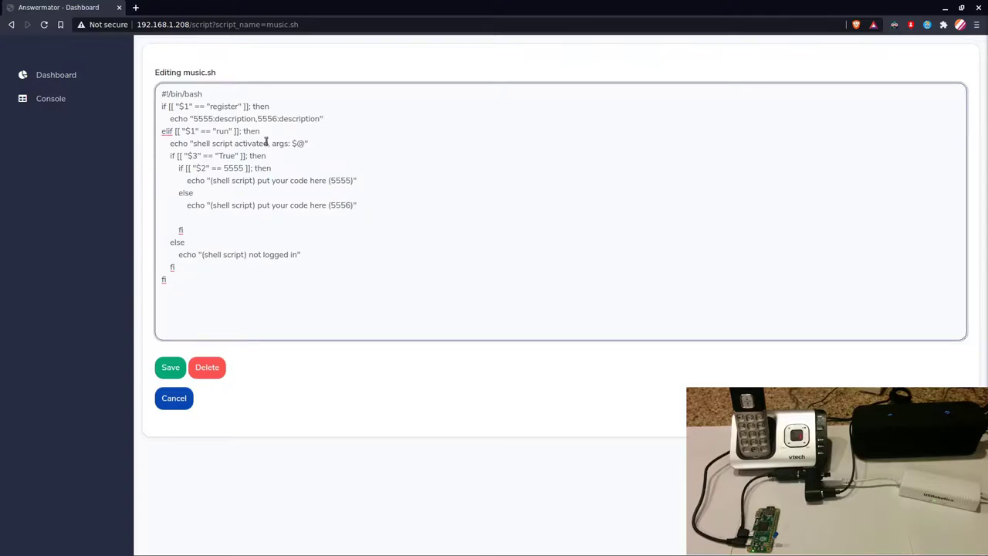
{"action": "triple_click", "coordinate": [247, 118]}
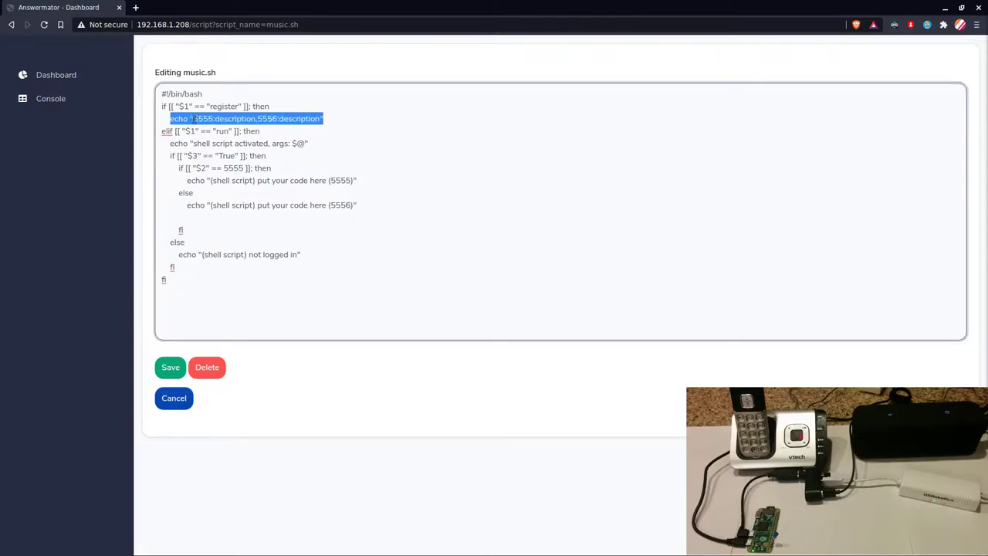
{"action": "left_click", "coordinate": [299, 118]}
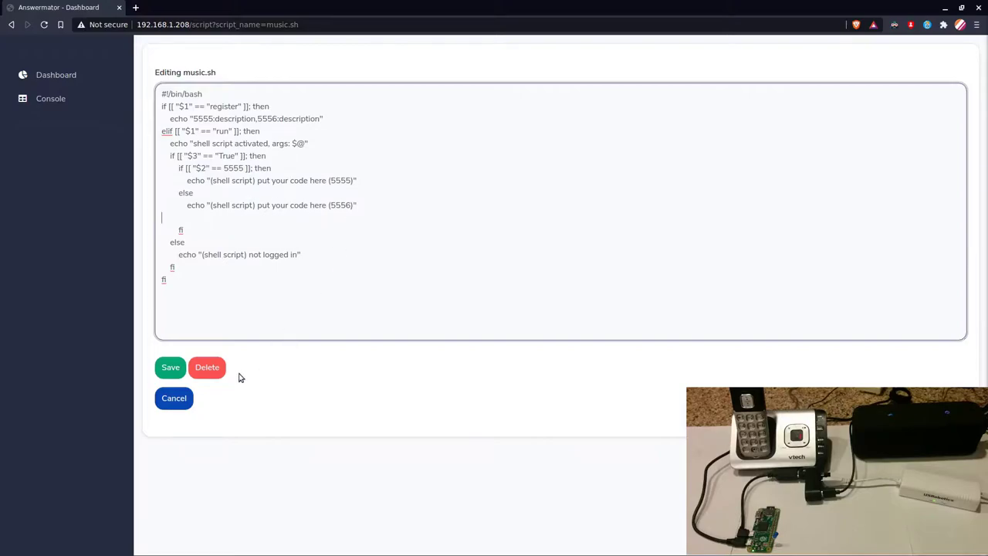
{"action": "left_click", "coordinate": [174, 398]}
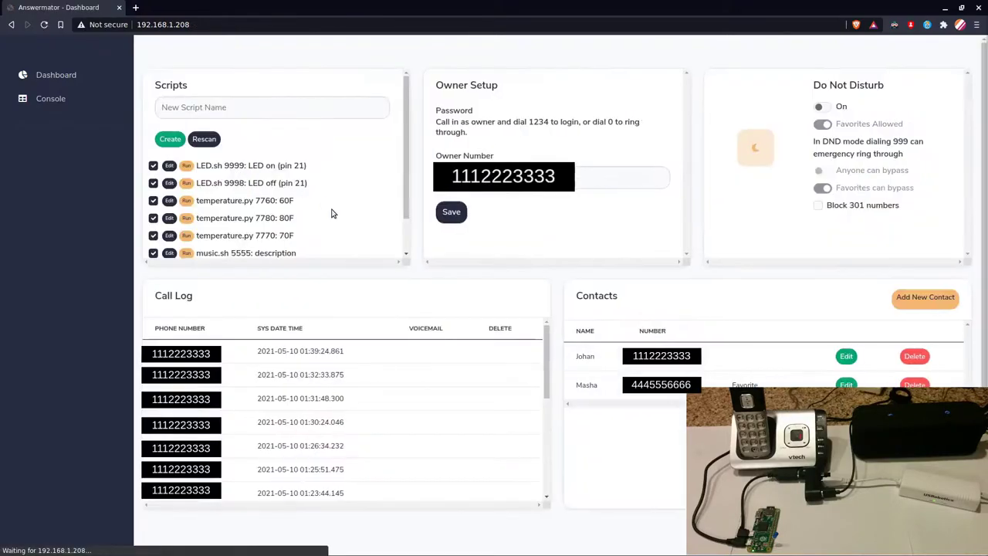
Delete the music.sh 5556 script from the scripts list.
{"action": "scroll", "scroll_direction": "down", "scroll_amount": 3}
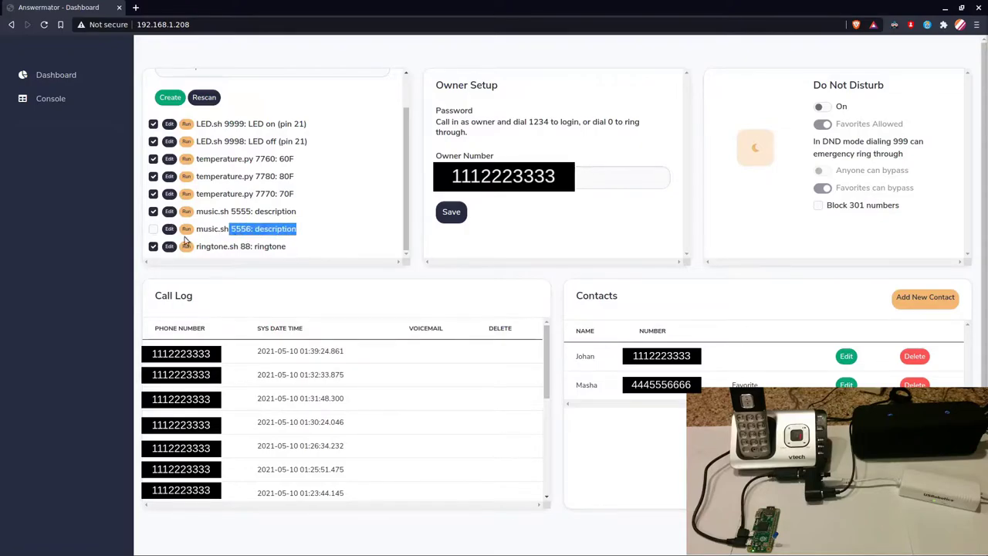
{"action": "left_click", "coordinate": [169, 228]}
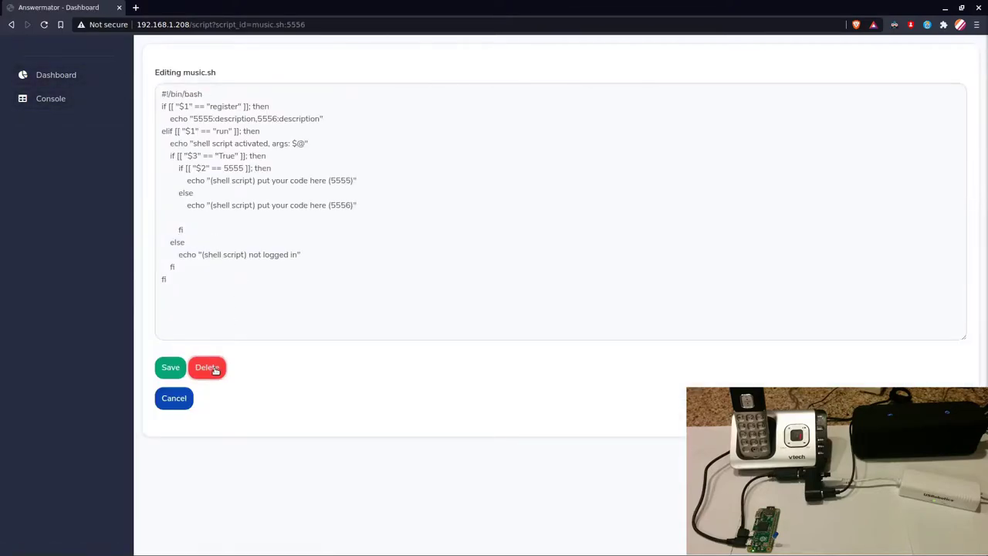
{"action": "left_click", "coordinate": [207, 368]}
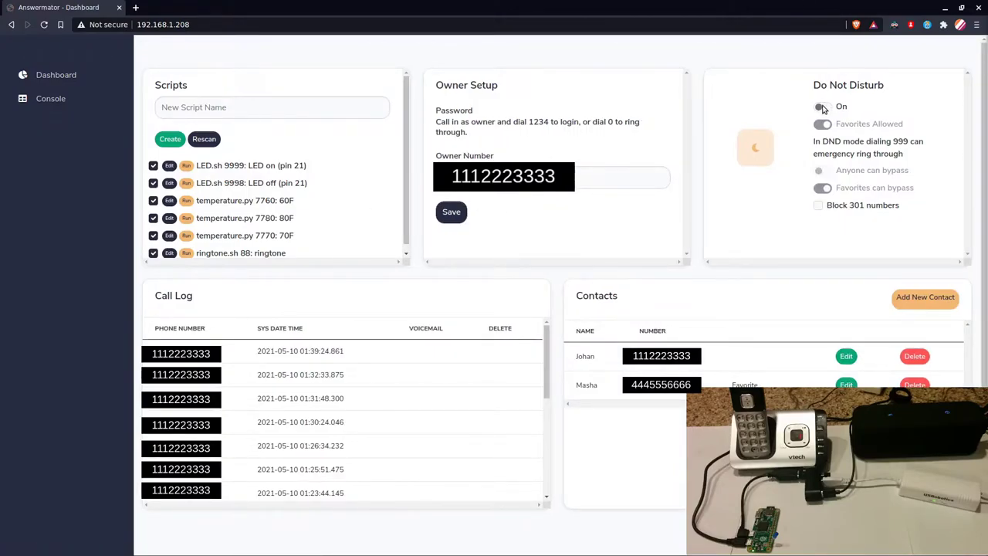
Turn Do Not Disturb on with favorites bypassing, and save an empty owner number.
{"action": "left_click", "coordinate": [822, 107]}
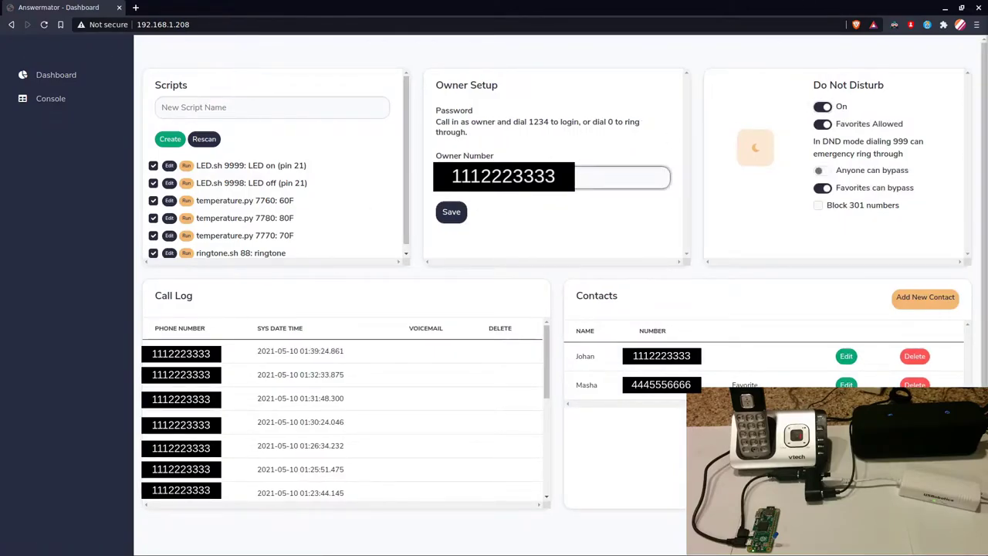
{"action": "left_click", "coordinate": [451, 212]}
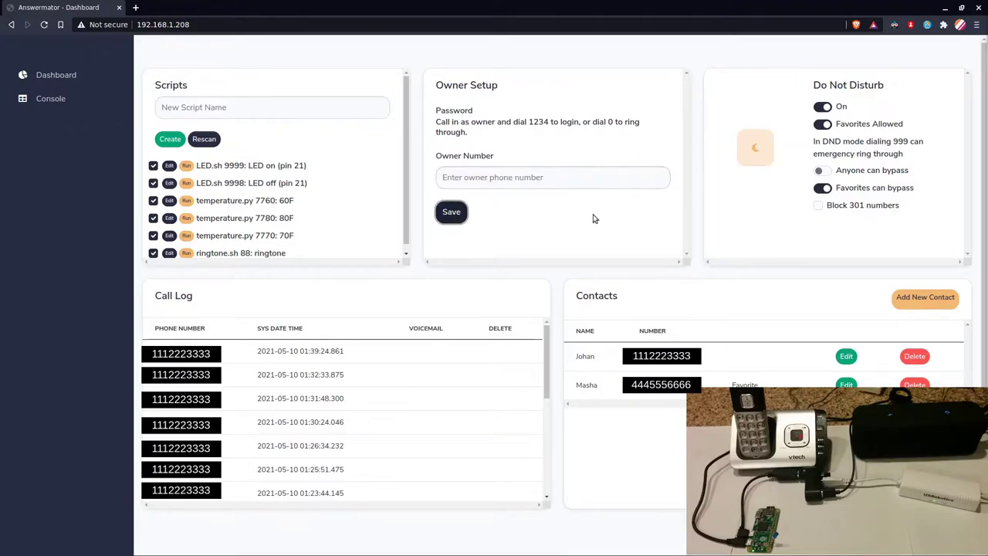
{"action": "mouse_move", "coordinate": [640, 224]}
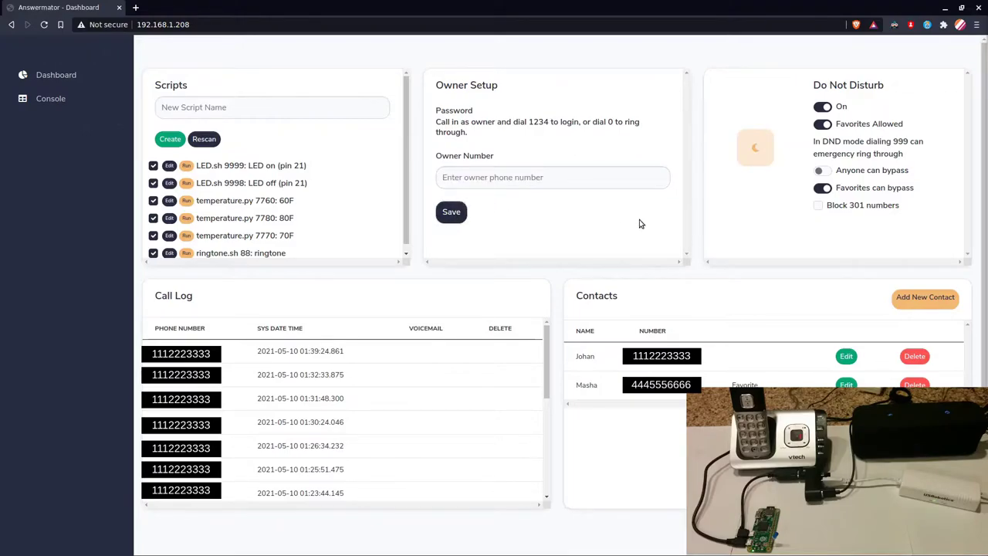
{"action": "double_click", "coordinate": [584, 356]}
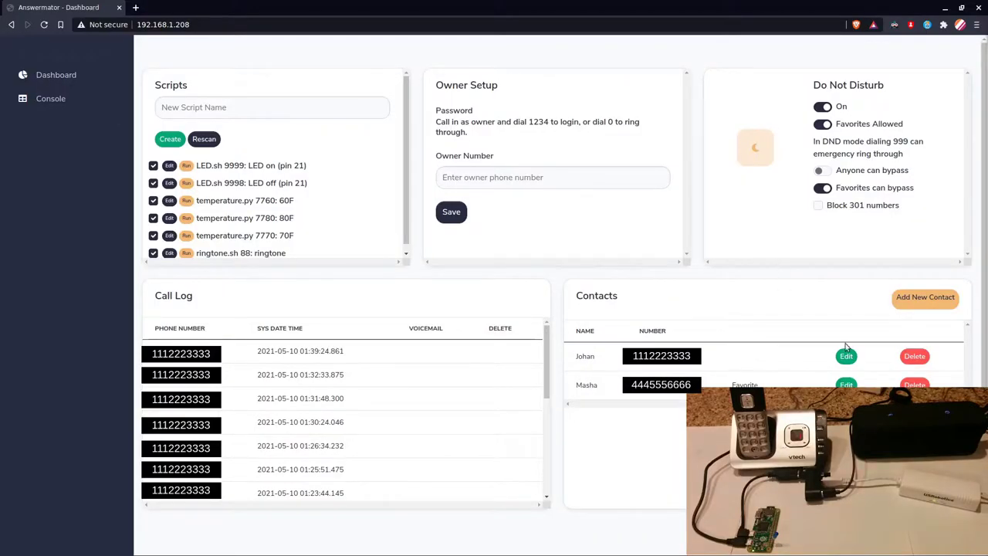
{"action": "left_click", "coordinate": [846, 355]}
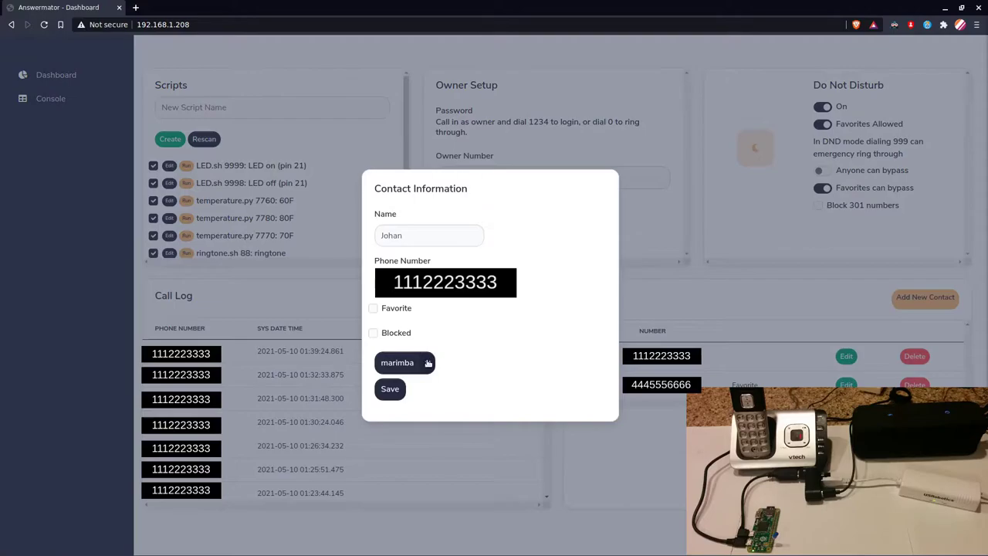
{"action": "left_click", "coordinate": [407, 362]}
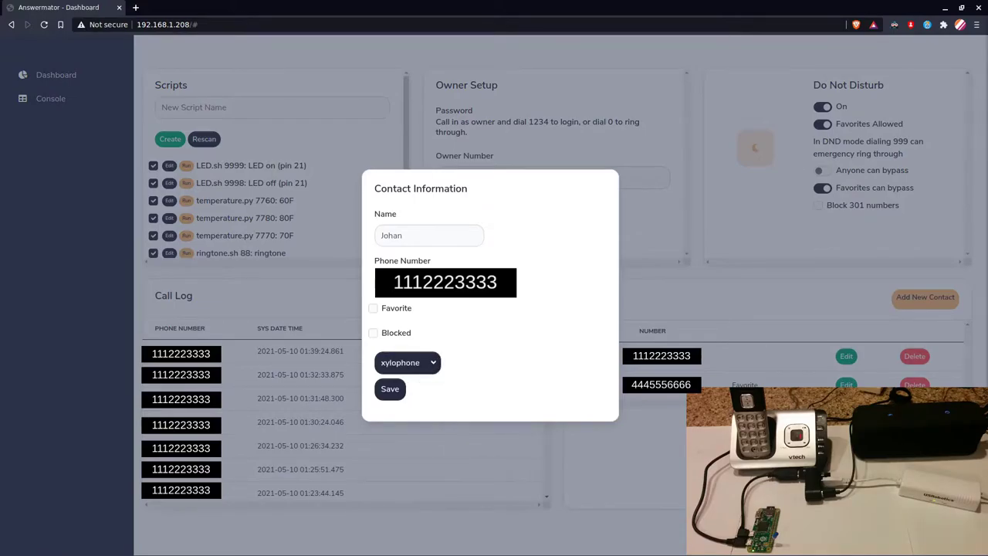
{"action": "left_click", "coordinate": [373, 308]}
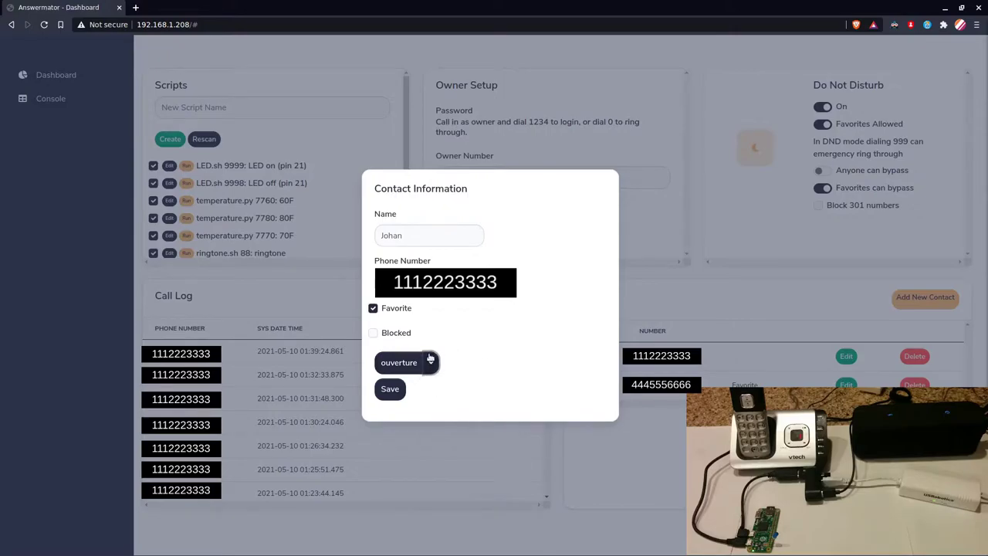
{"action": "left_click", "coordinate": [372, 308]}
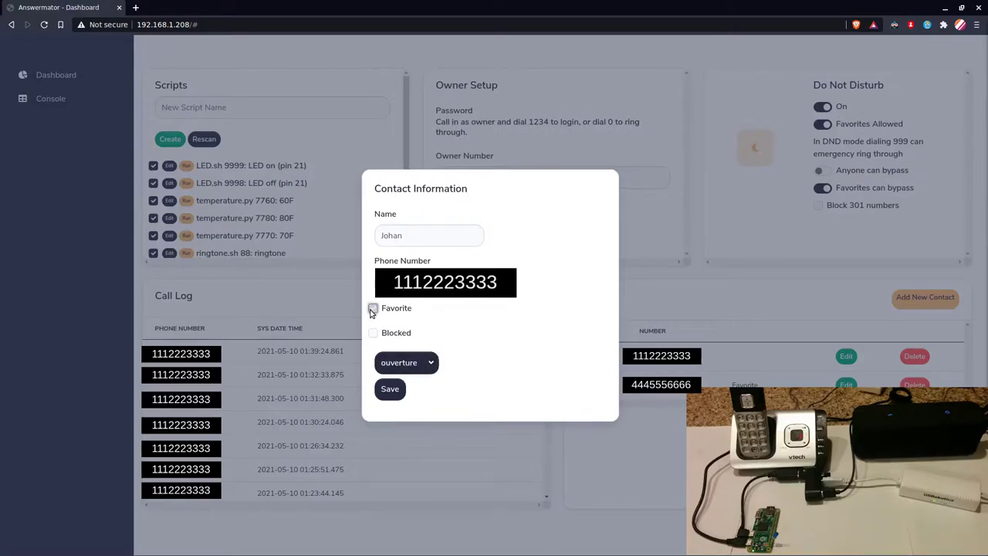
{"action": "left_click", "coordinate": [373, 308]}
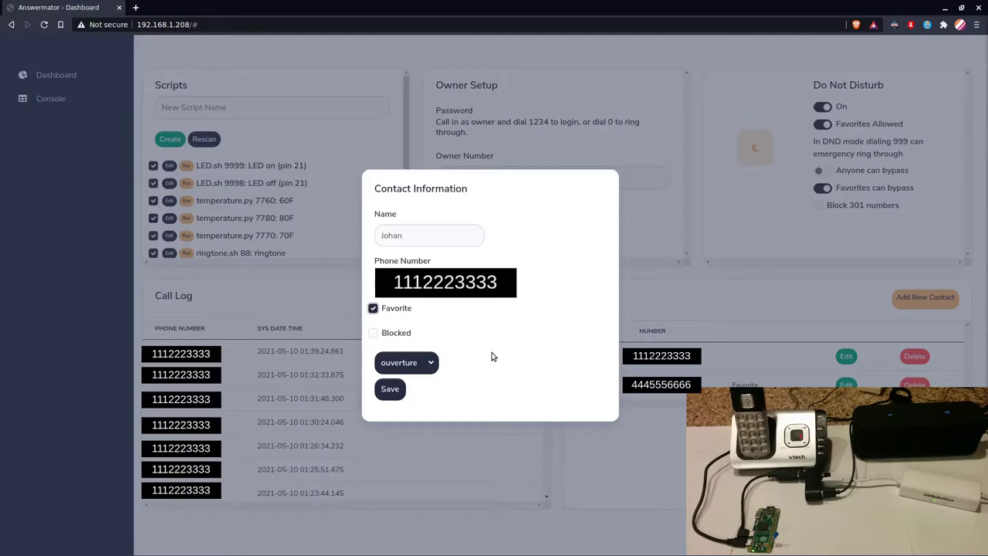
{"action": "mouse_move", "coordinate": [389, 388]}
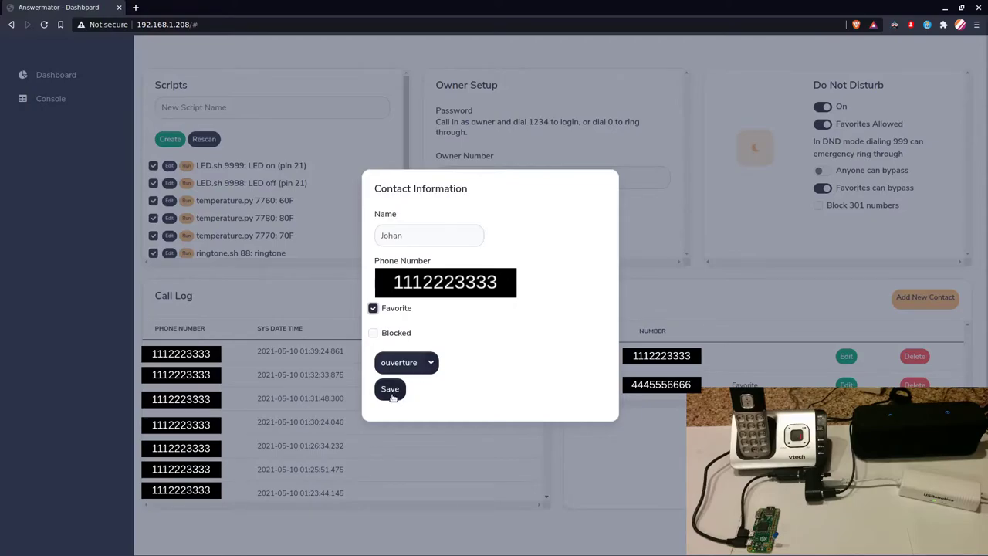
{"action": "left_click", "coordinate": [389, 388]}
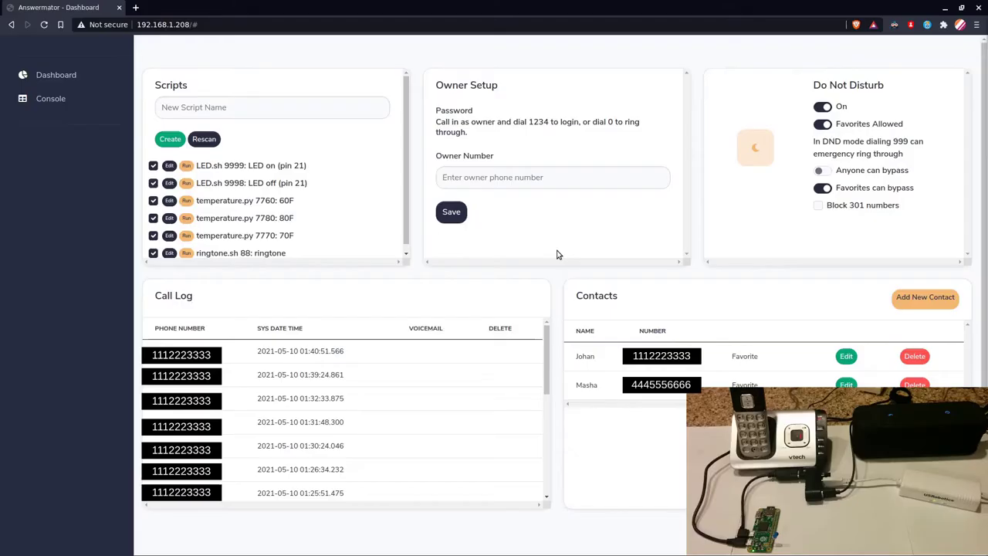
{"action": "mouse_move", "coordinate": [465, 288]}
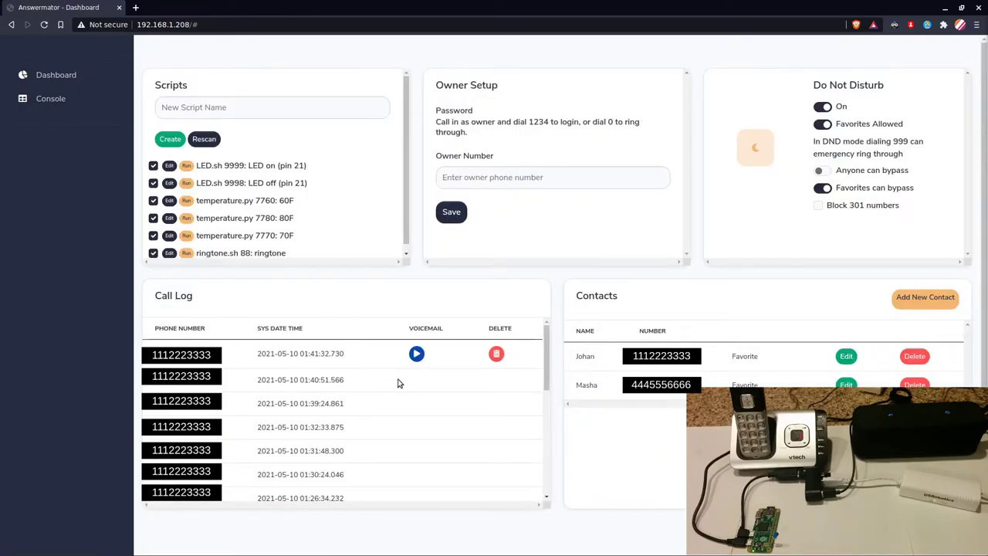
{"action": "mouse_move", "coordinate": [406, 376]}
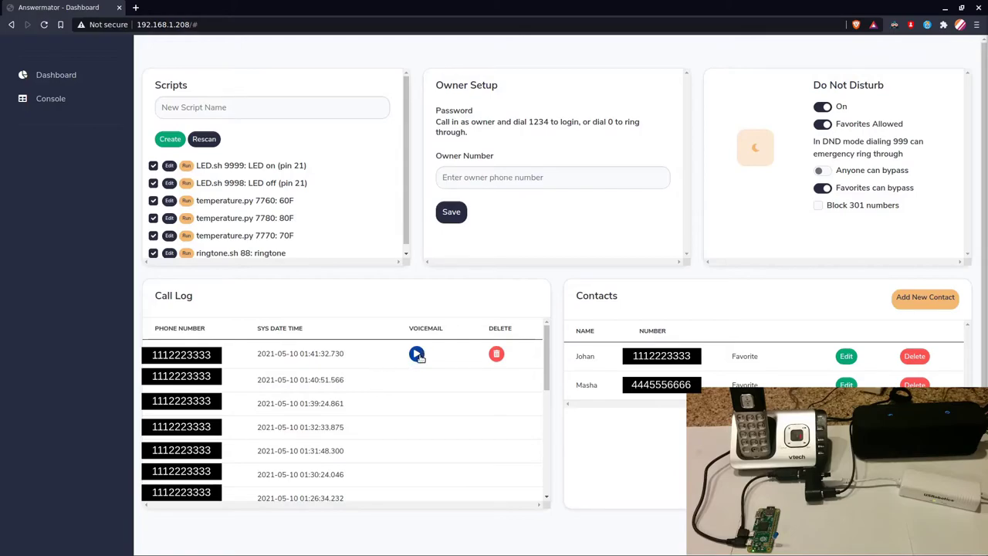
Play and pause the voicemail on the newest 01:41:32 call, then remove it.
{"action": "left_click", "coordinate": [417, 353]}
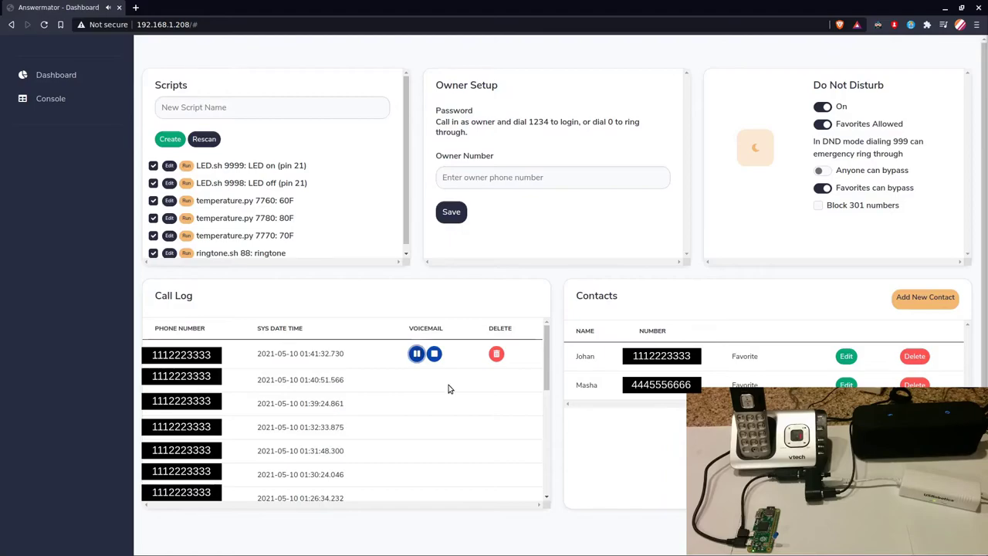
{"action": "left_click", "coordinate": [417, 353]}
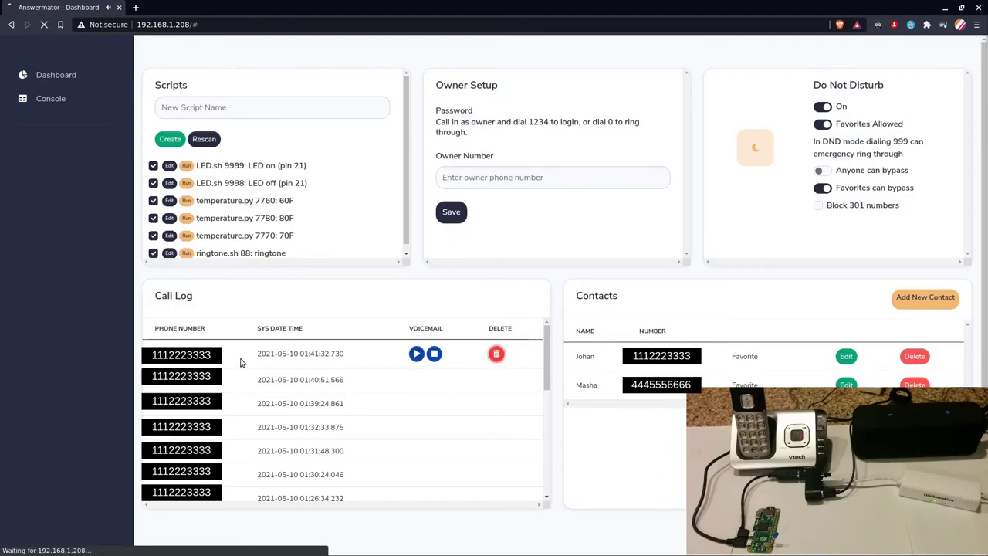
{"action": "double_click", "coordinate": [300, 351]}
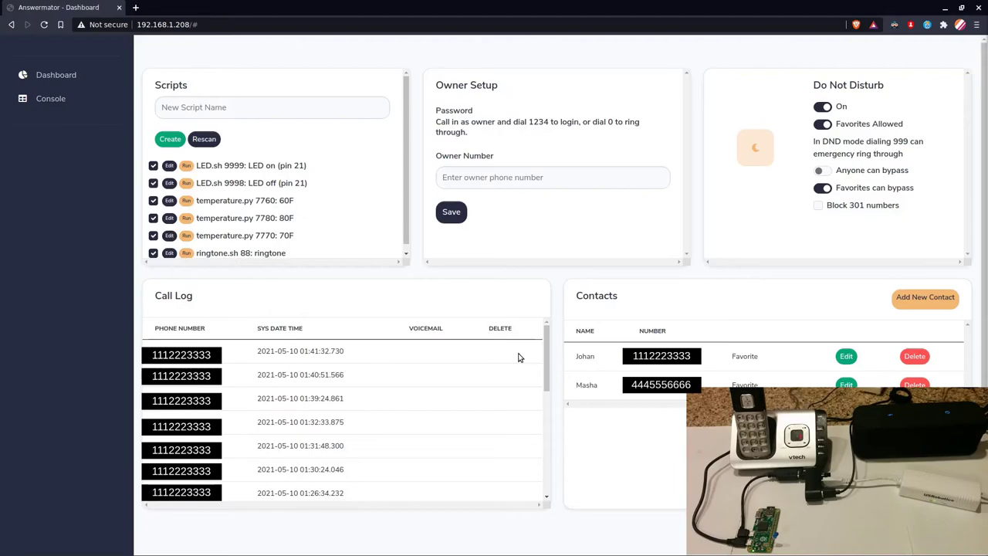
In the Console, run ls, pwd, cd phonepi and ls to list the directory.
{"action": "left_click", "coordinate": [51, 98]}
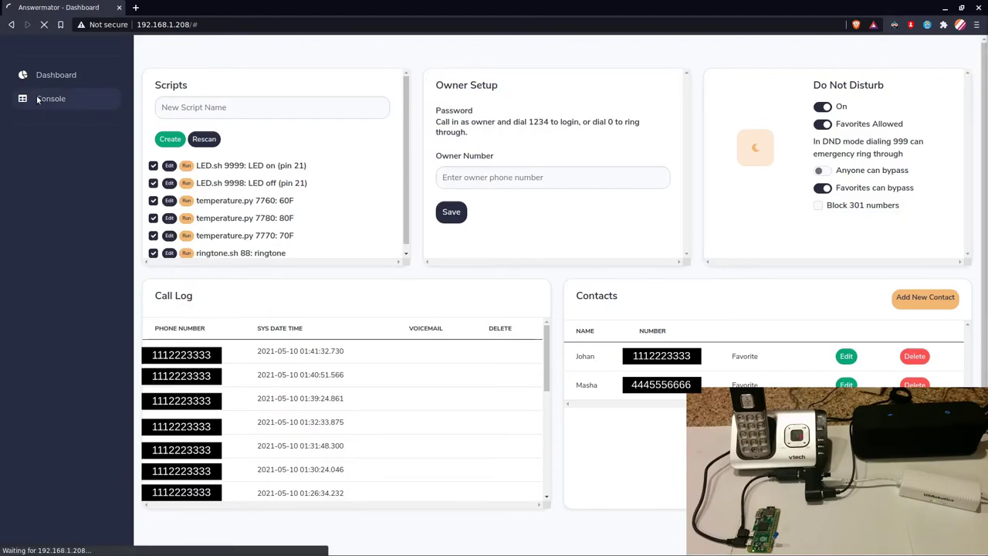
{"action": "left_click", "coordinate": [50, 98]}
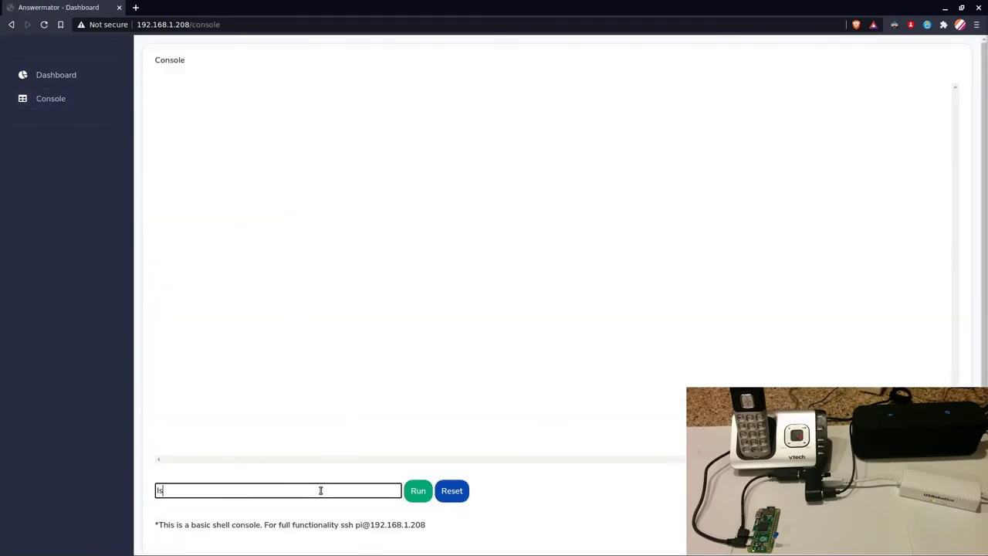
{"action": "left_click", "coordinate": [417, 490]}
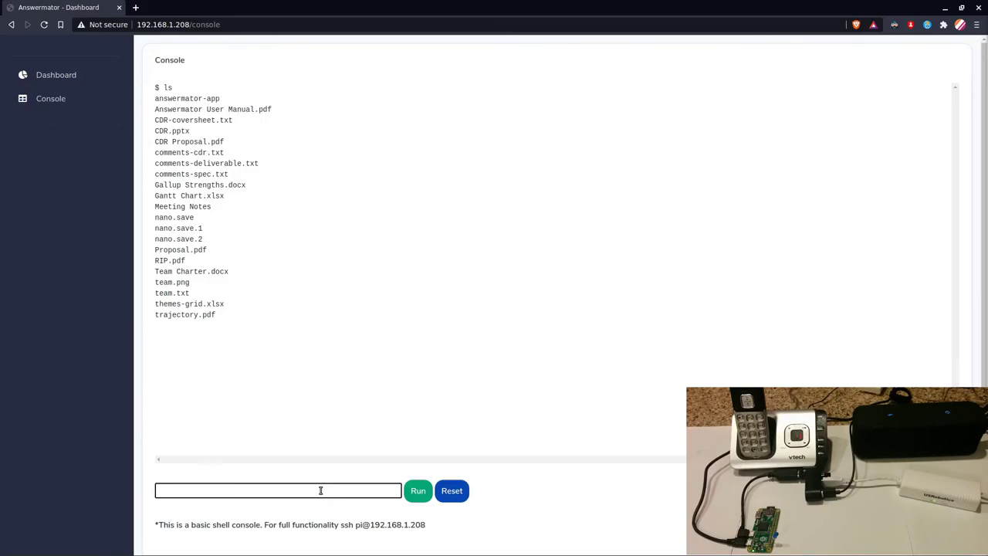
{"action": "type", "text": "cd phonep"}
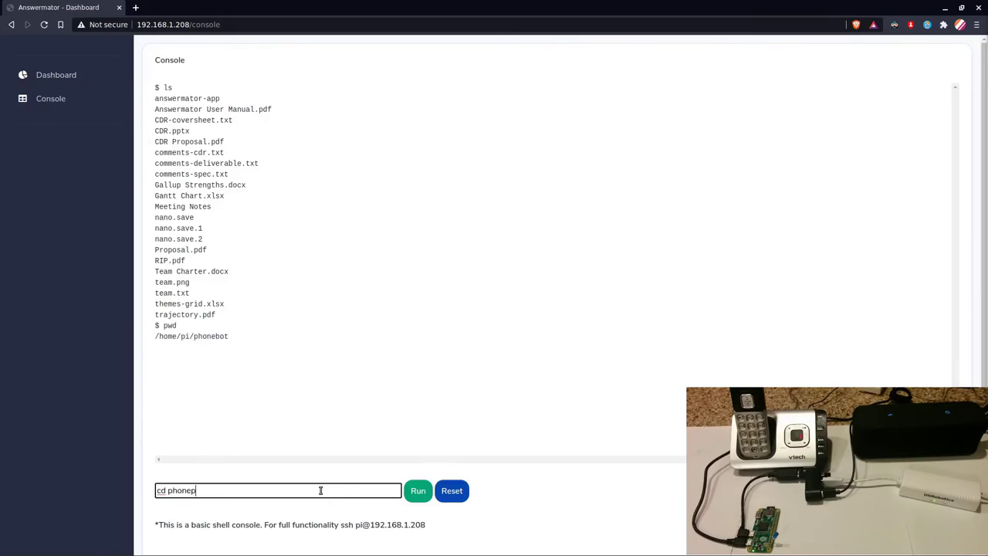
{"action": "left_click", "coordinate": [418, 490]}
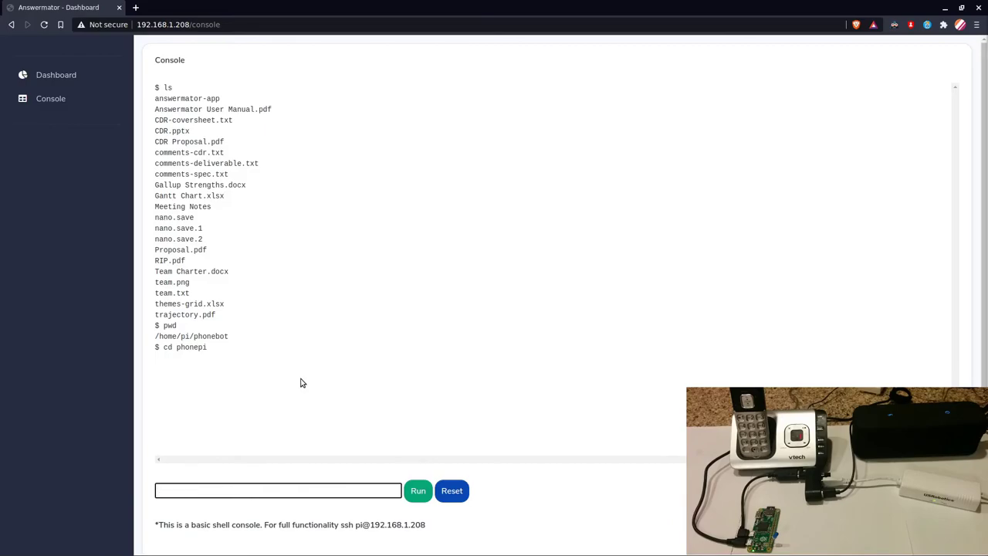
{"action": "type", "text": "ls"}
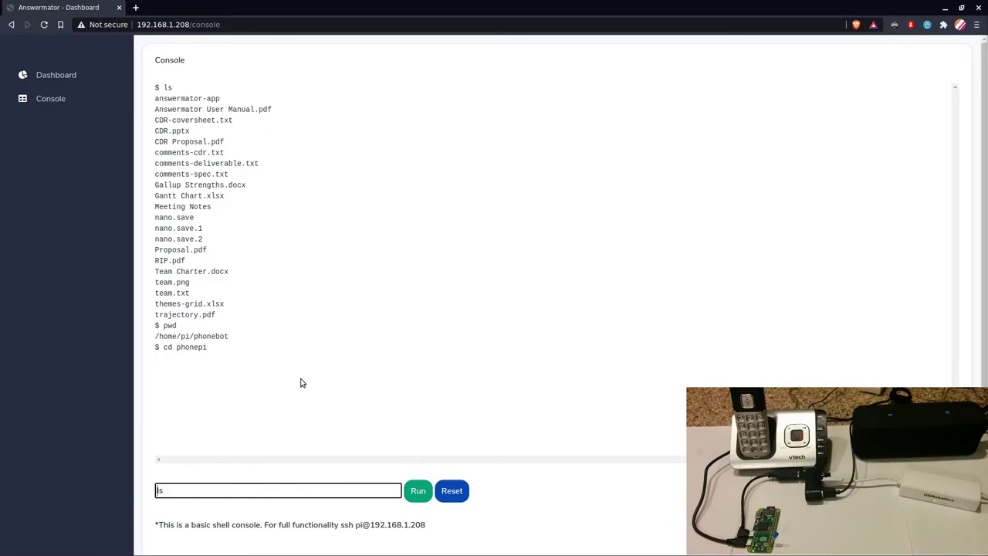
{"action": "left_click", "coordinate": [417, 490]}
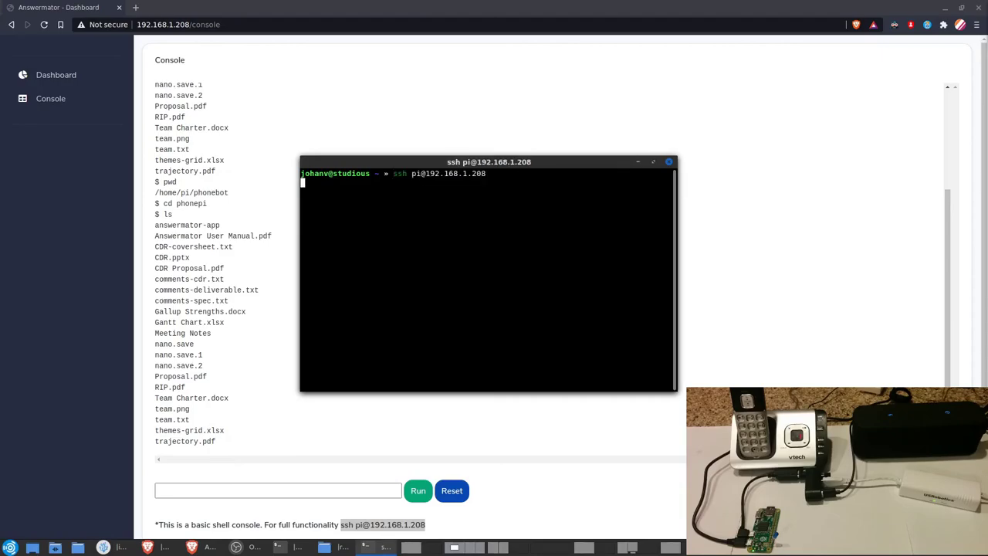
Log in to the phonepi device over SSH from a separate terminal.
{"action": "key", "text": "Return"}
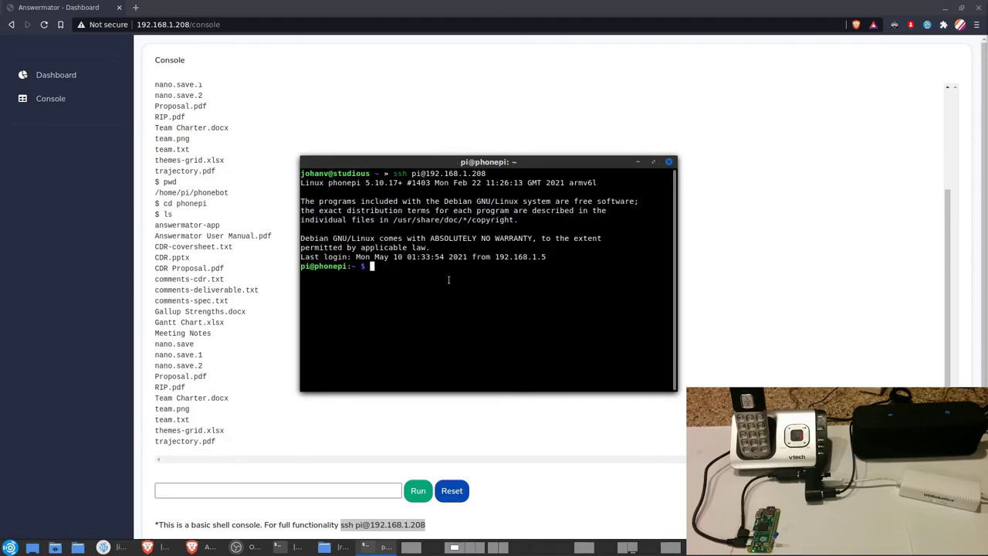